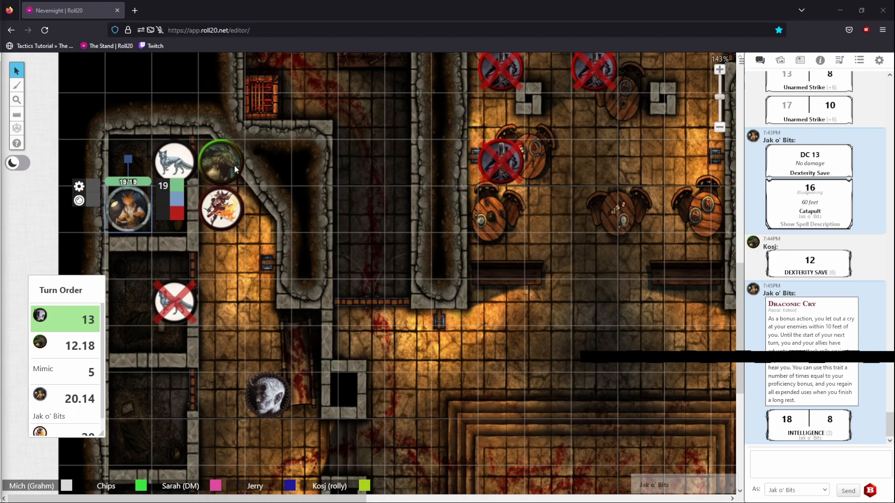
mouse_move(264, 165)
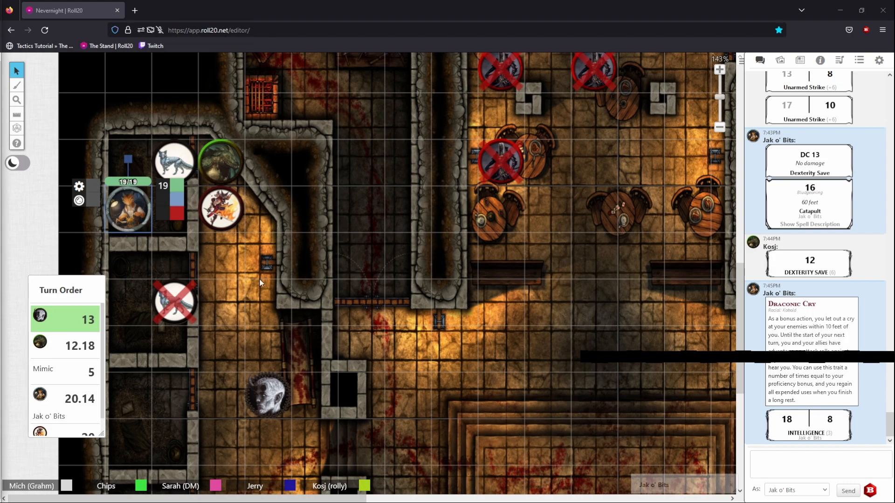
mouse_move(173, 158)
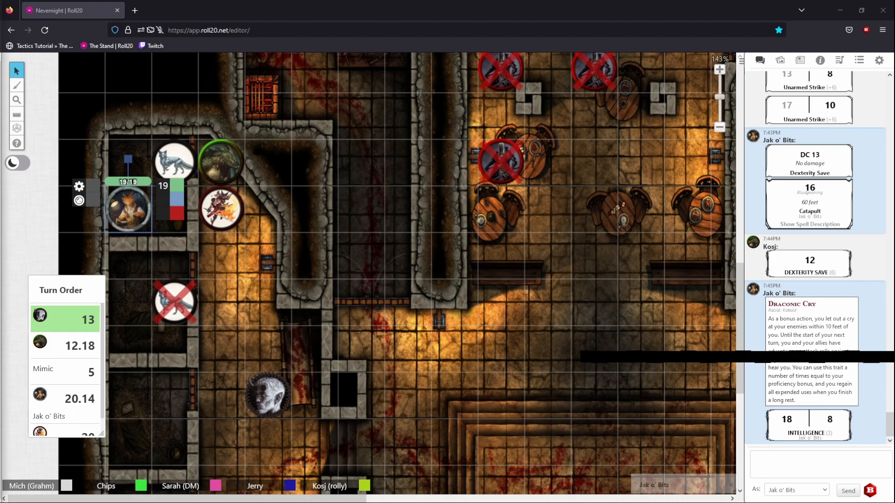
Scroll the character sheet to the Mind Sliver spell (DC 13 Intelligence save, 6 psychic).
scroll("down", 3)
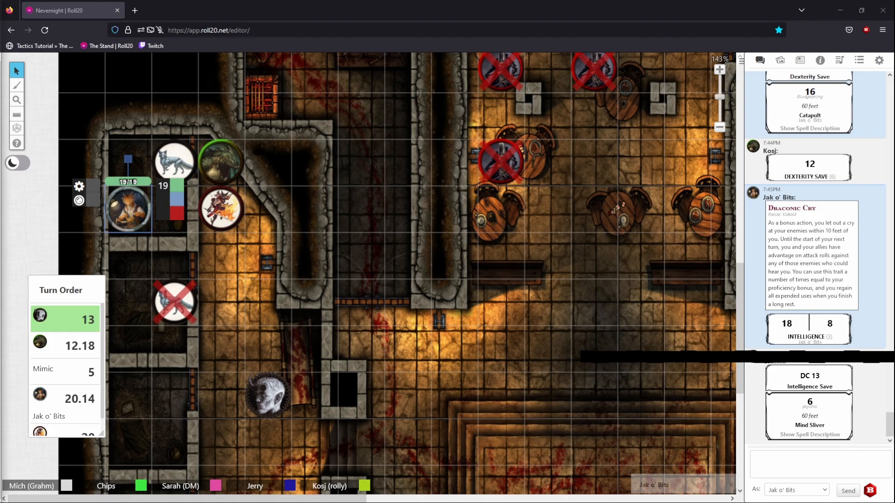
Move the Turn Order to the combatant at initiative 12.18.
left_click(221, 162)
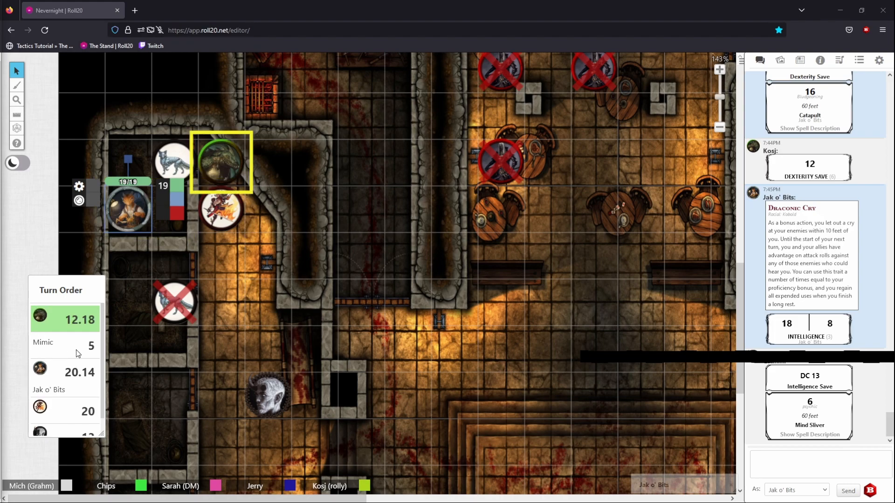
mouse_move(77, 356)
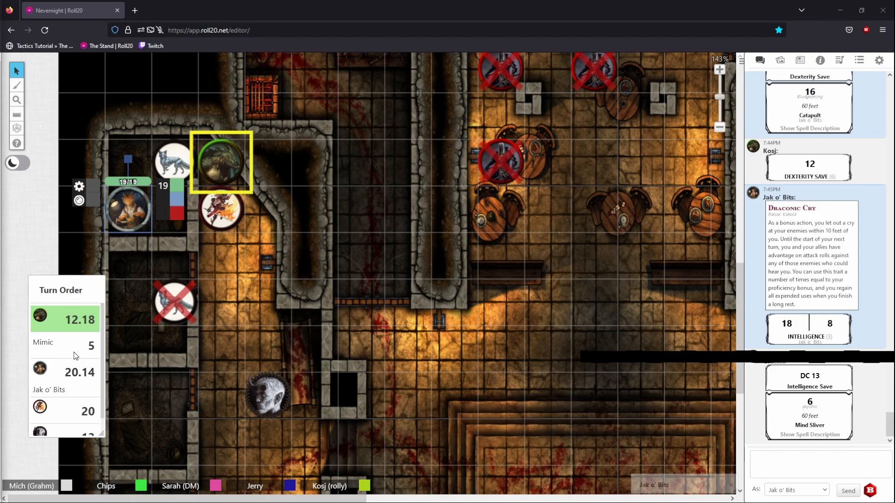